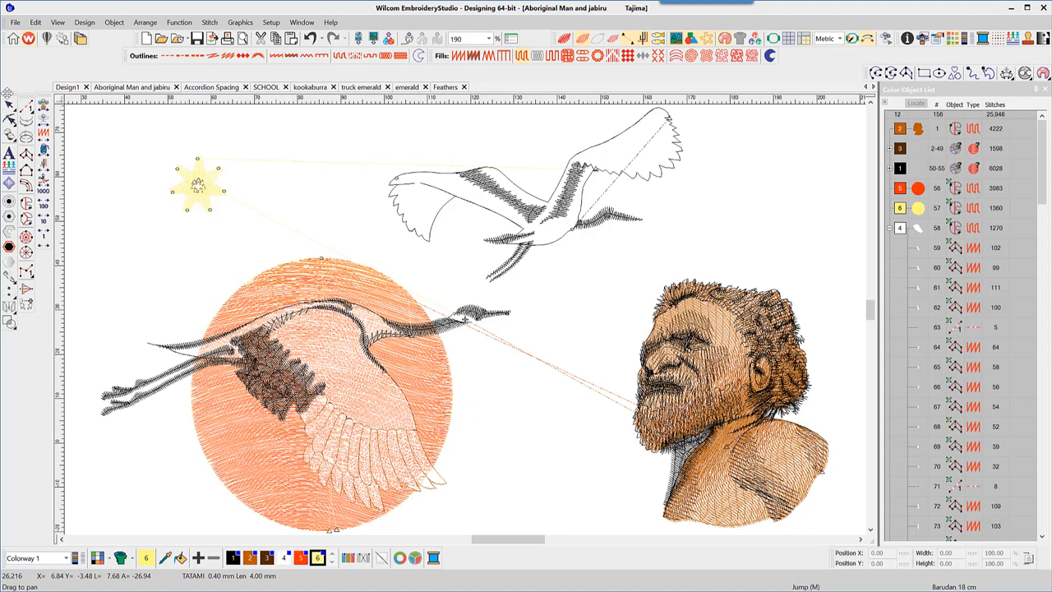
Select the man's portrait and bring up its fill stitch properties.
{"action": "left_click", "coordinate": [715, 411]}
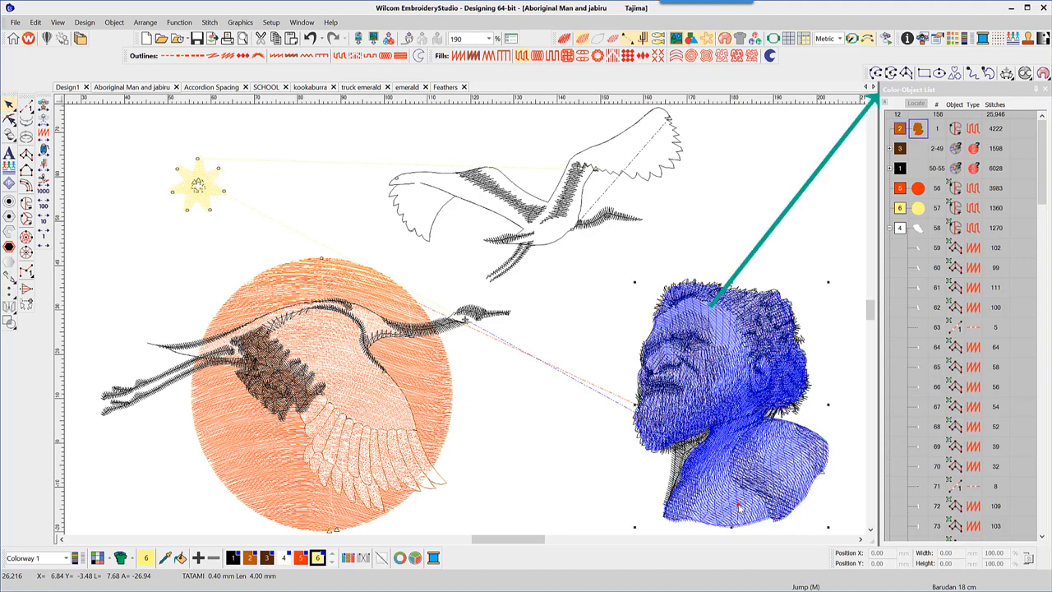
{"action": "left_click", "coordinate": [732, 386]}
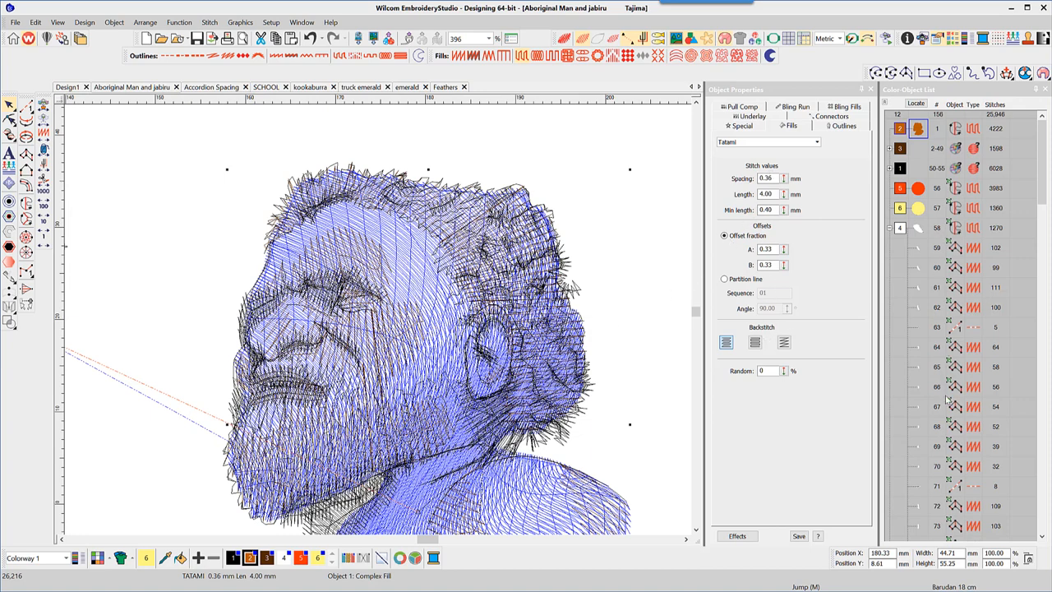
Review the portrait's Florentine curve effect and show the Stitch Effects toolbar.
{"action": "left_click", "coordinate": [737, 536]}
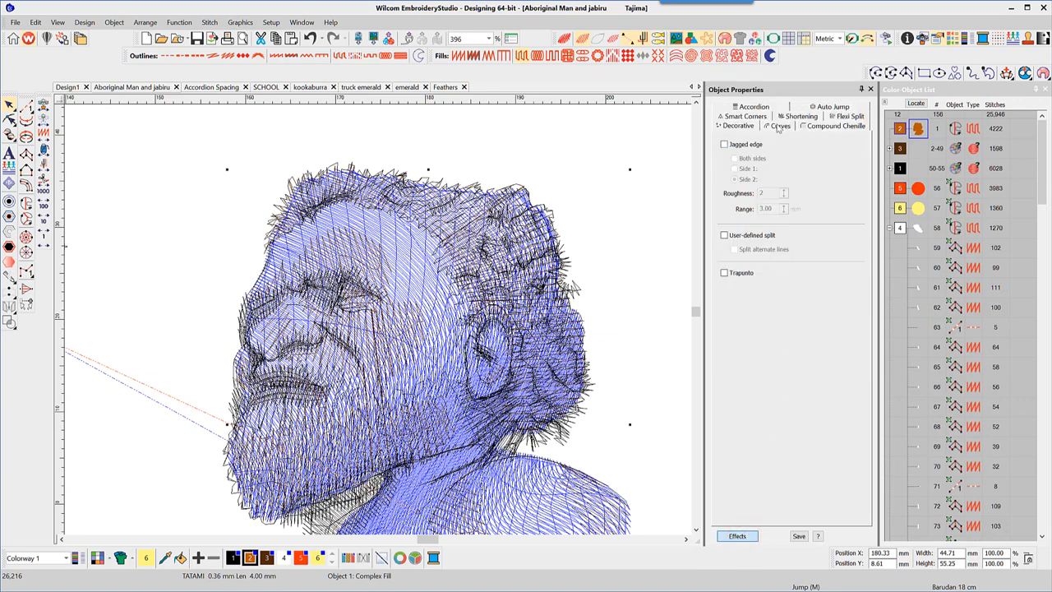
{"action": "left_click", "coordinate": [779, 125]}
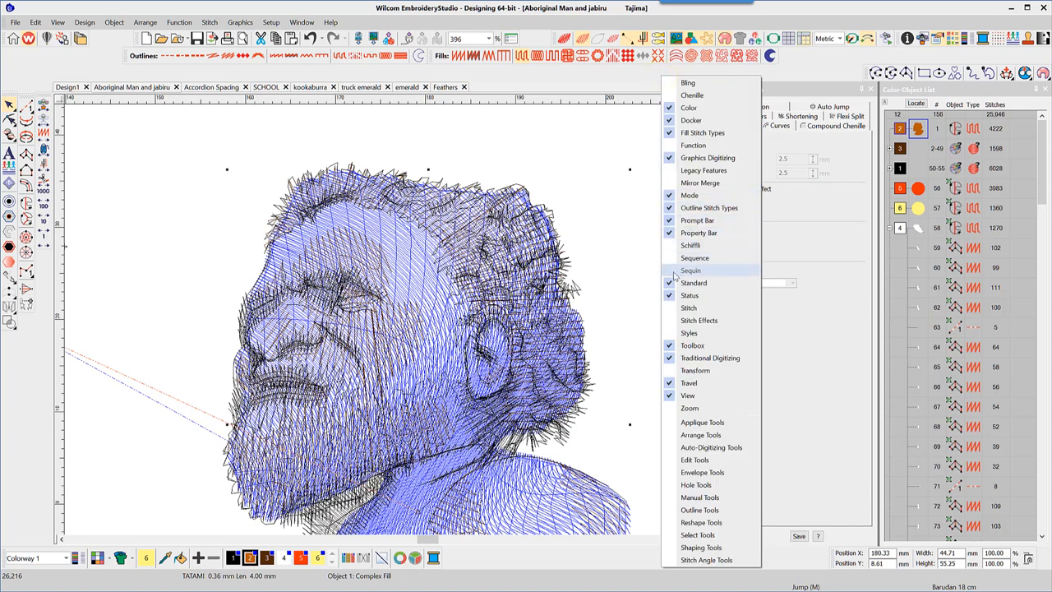
{"action": "mouse_move", "coordinate": [699, 319]}
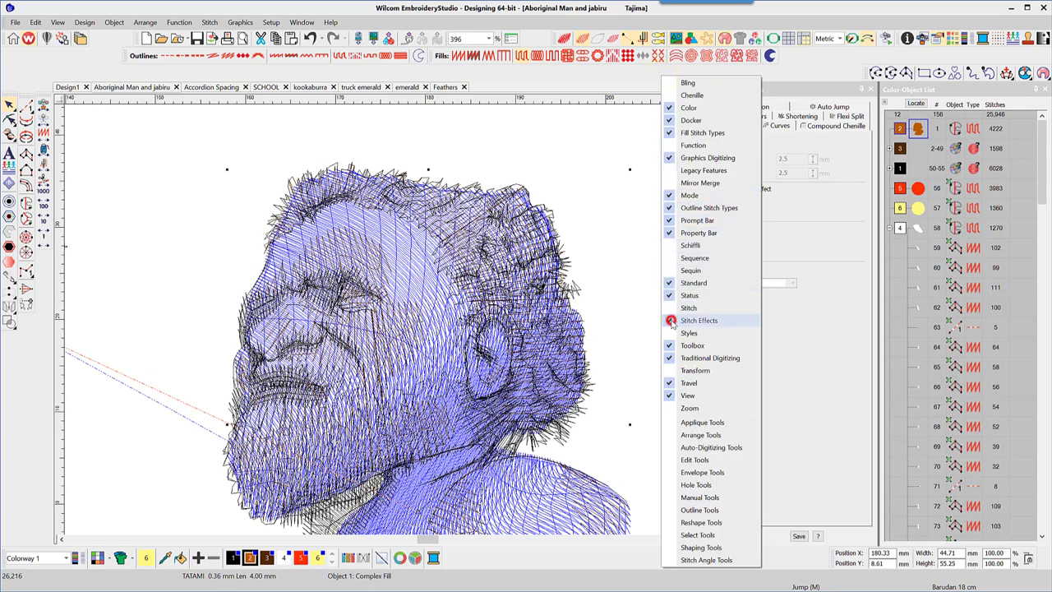
{"action": "left_click", "coordinate": [698, 319]}
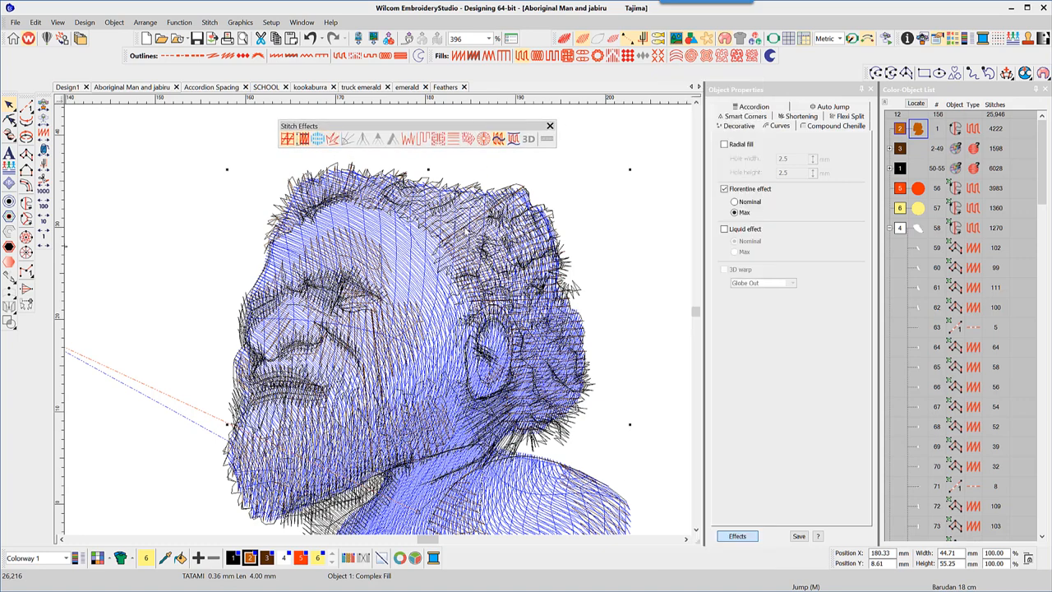
{"action": "mouse_move", "coordinate": [498, 138]}
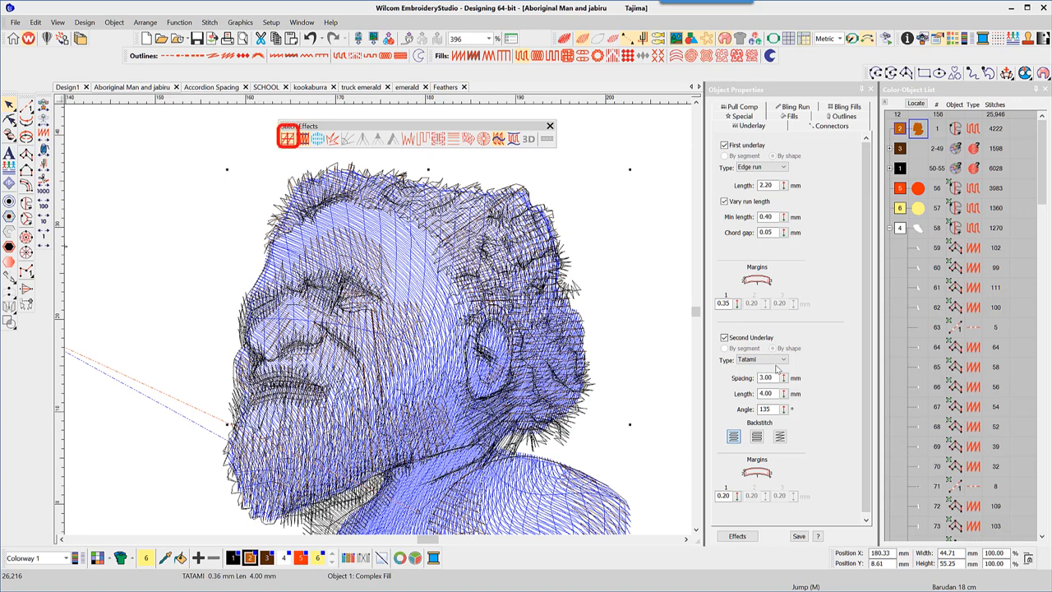
Show the portrait's Pull Comp setting, enabled at 0.17 mm.
{"action": "left_click", "coordinate": [304, 139]}
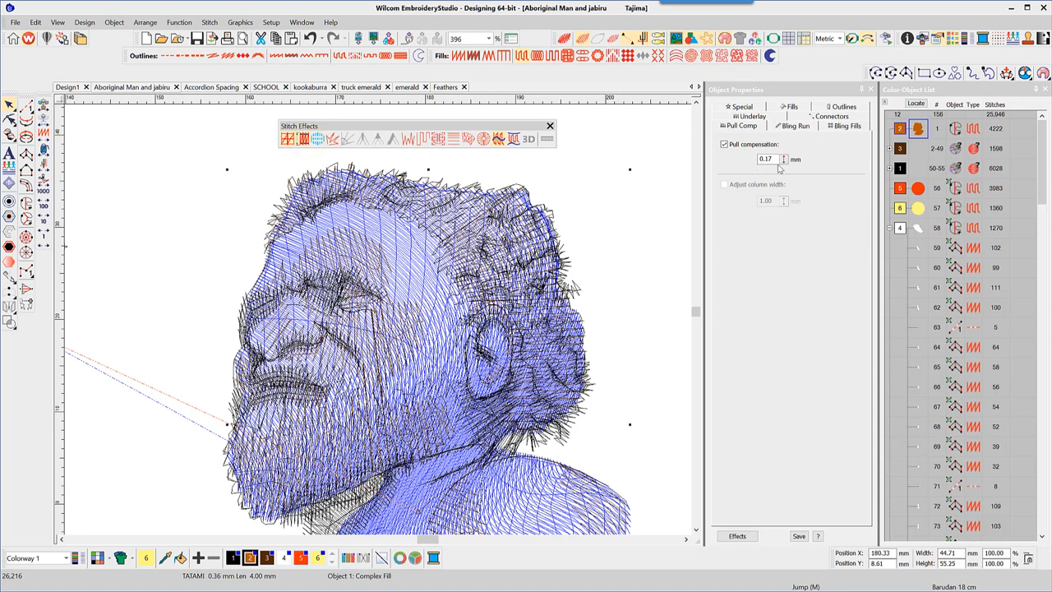
{"action": "mouse_move", "coordinate": [203, 382]}
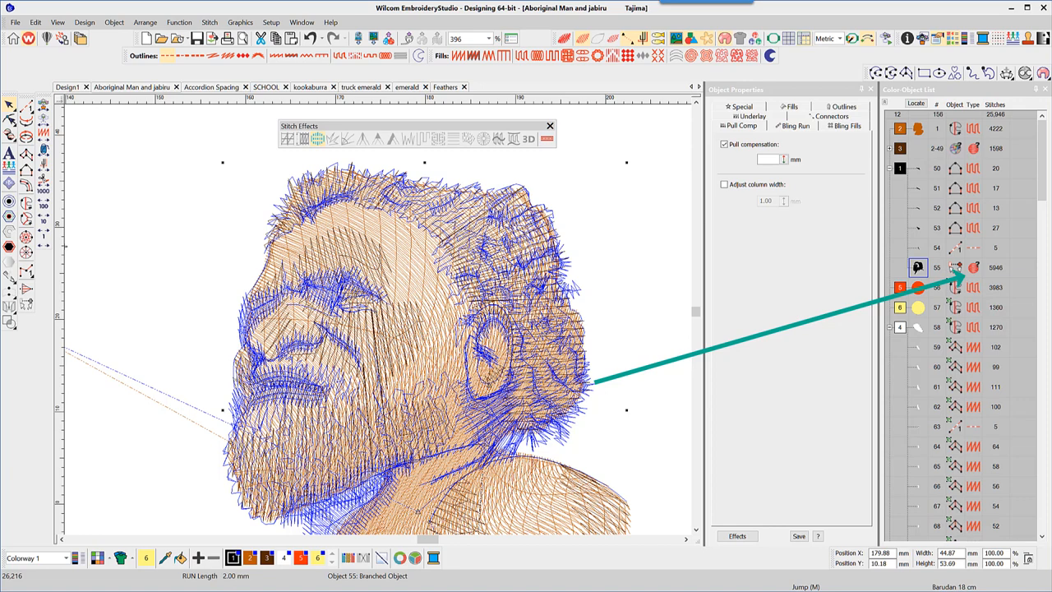
{"action": "mouse_move", "coordinate": [1012, 340]}
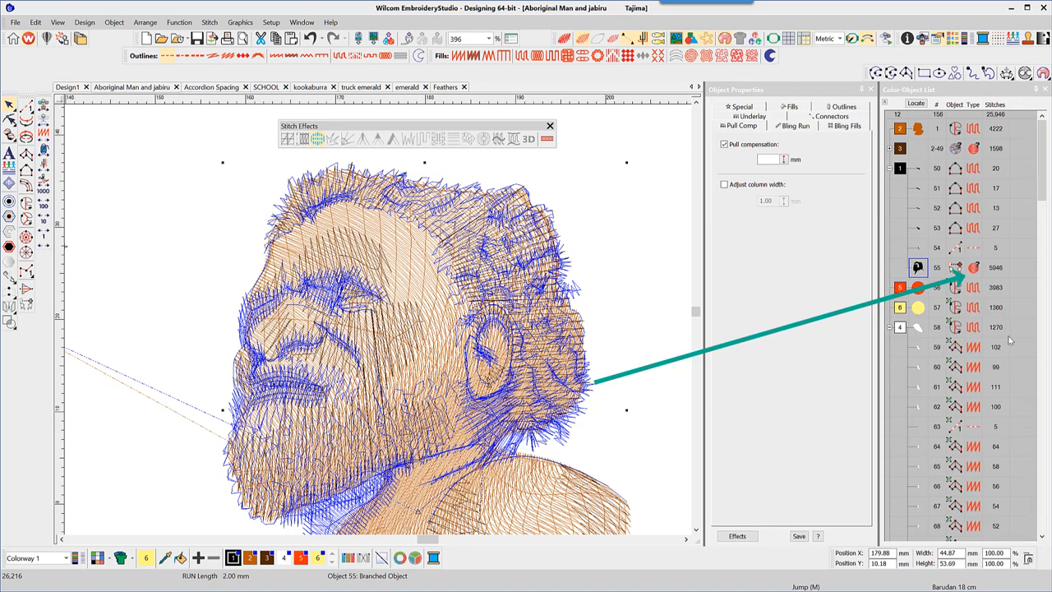
Break Apart the portrait's branched object into separate stitch objects and clear the selection.
{"action": "right_click", "coordinate": [917, 266]}
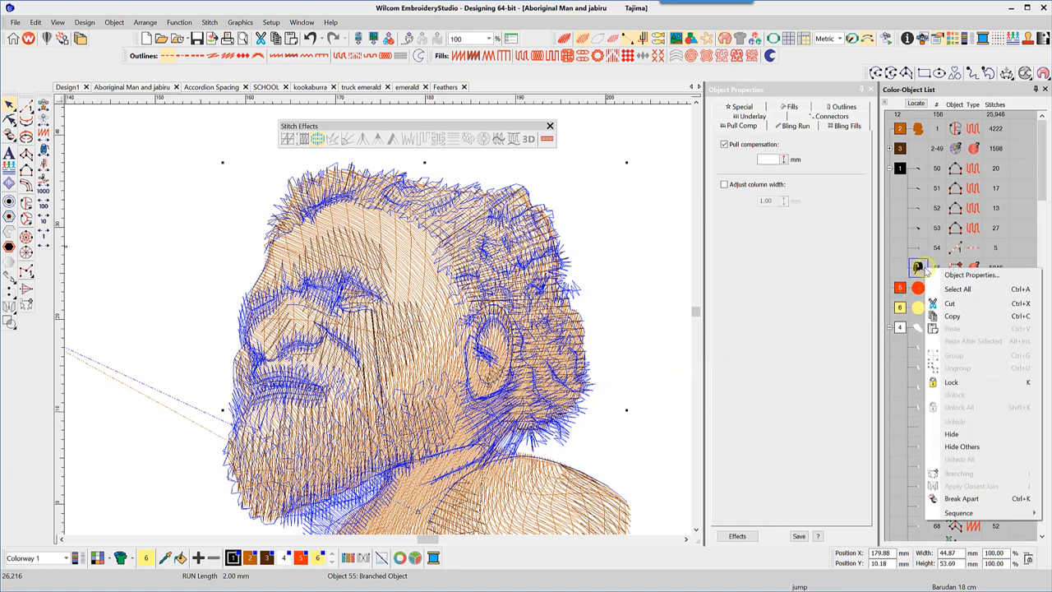
{"action": "mouse_move", "coordinate": [950, 378]}
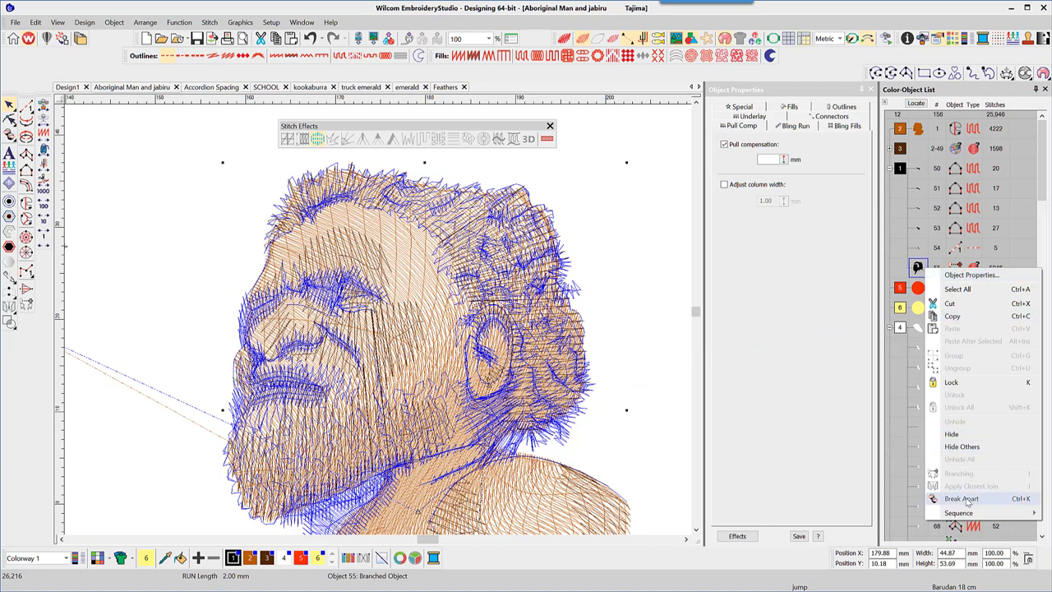
{"action": "left_click", "coordinate": [962, 498]}
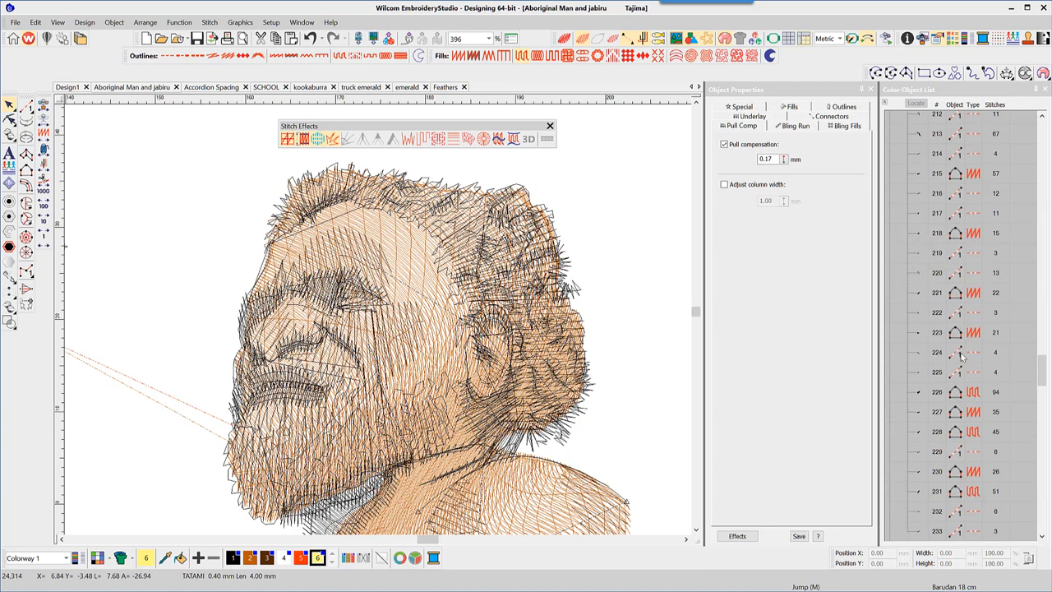
{"action": "scroll", "scroll_direction": "up", "scroll_amount": 3}
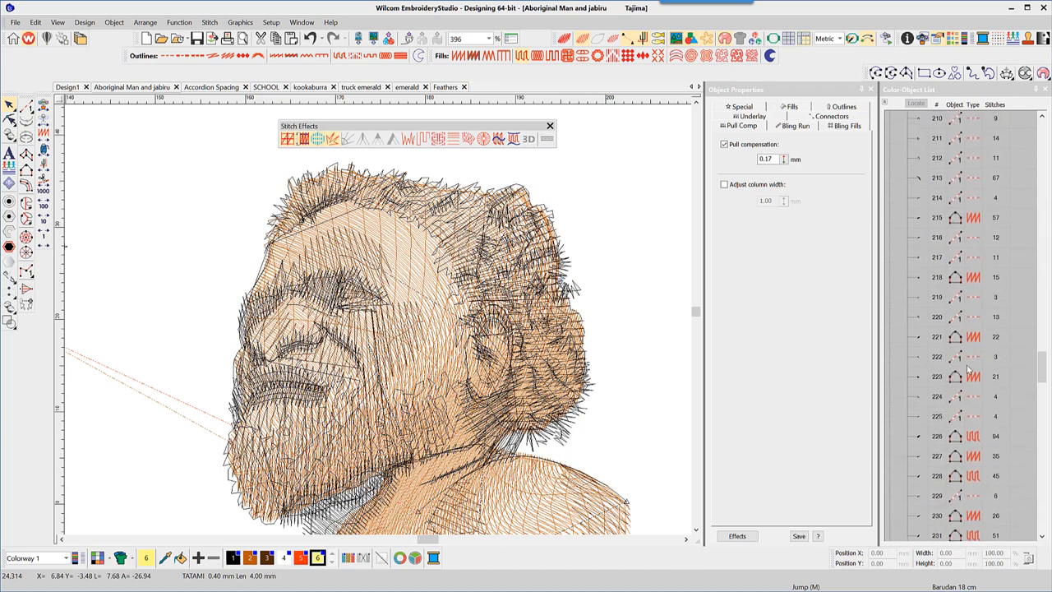
{"action": "scroll", "scroll_direction": "down", "scroll_amount": 3}
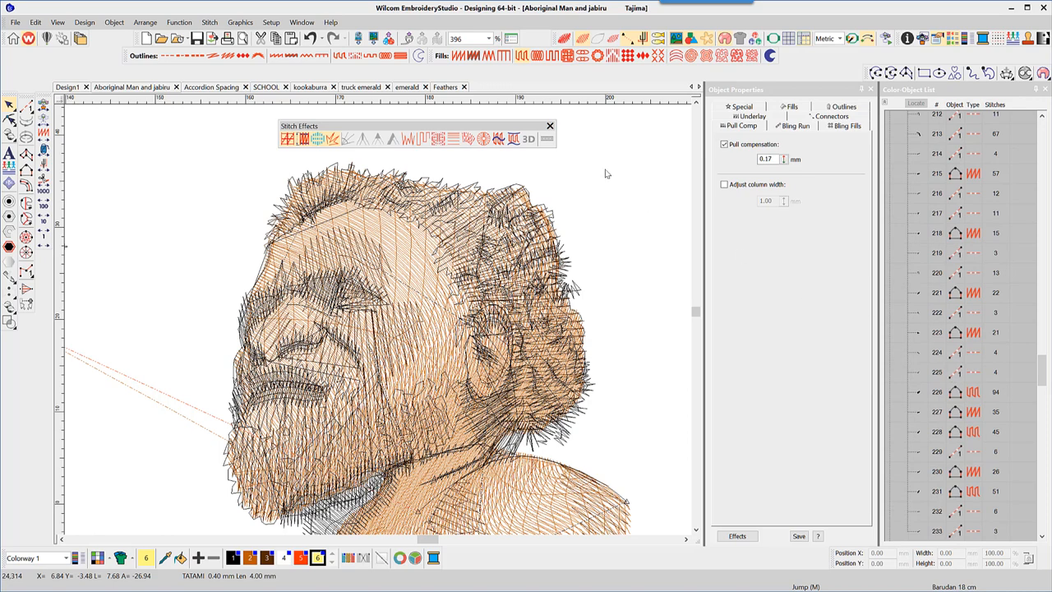
{"action": "left_click", "coordinate": [321, 39]}
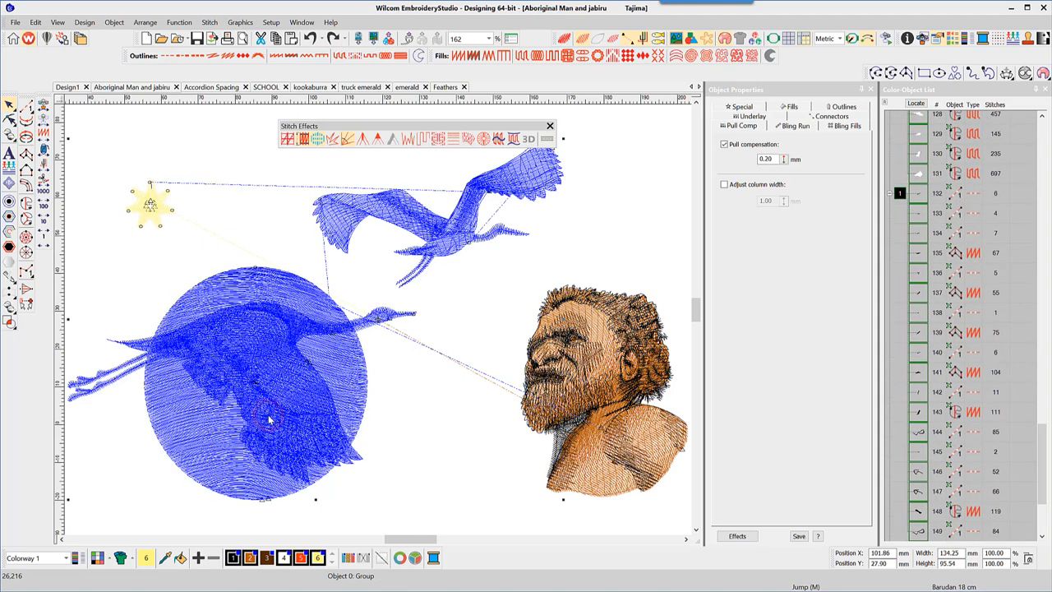
{"action": "mouse_move", "coordinate": [593, 430]}
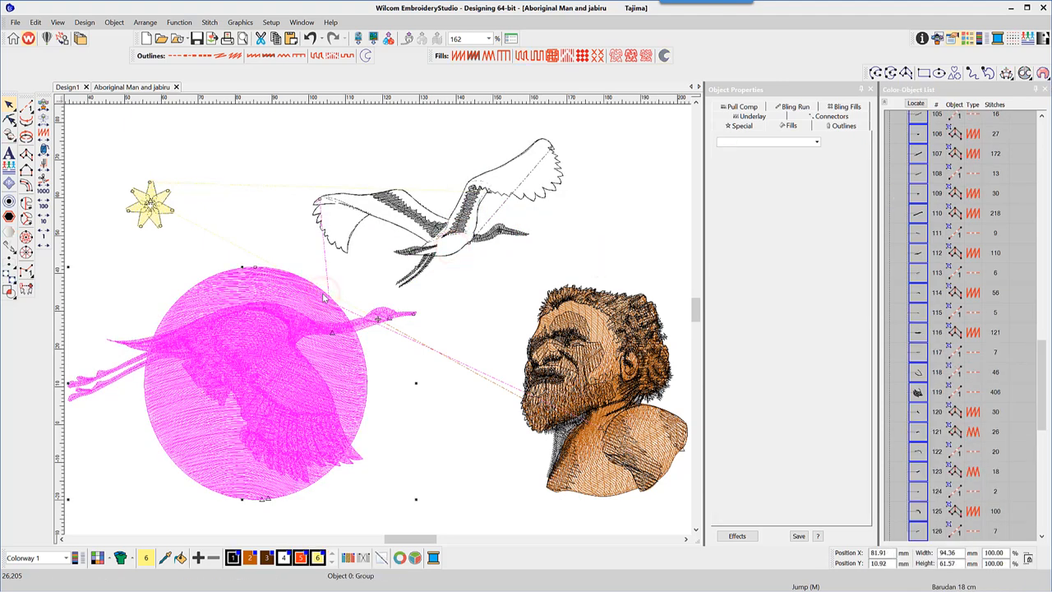
{"action": "mouse_move", "coordinate": [826, 276]}
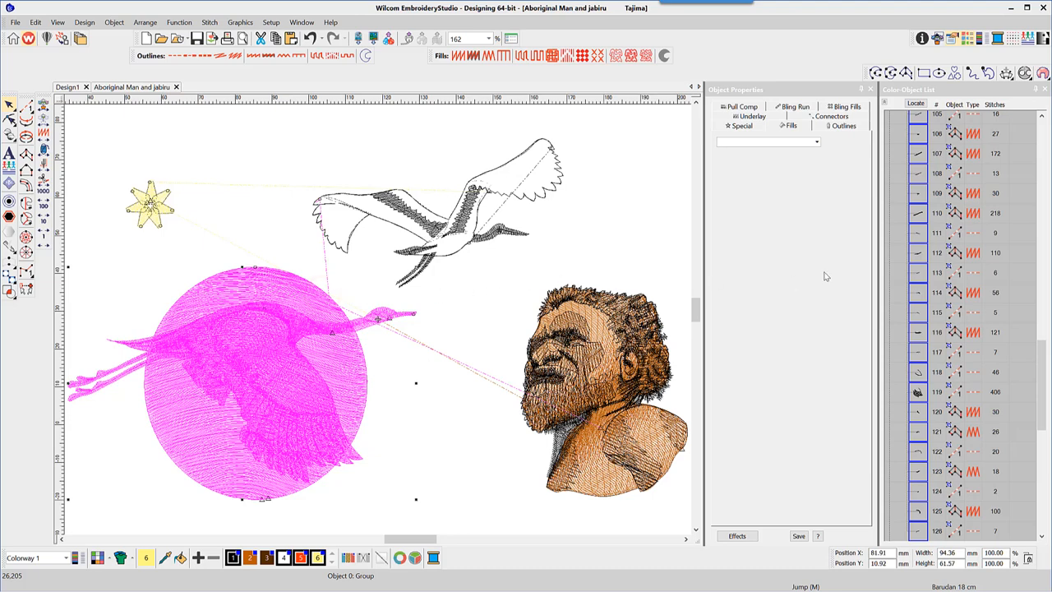
Collapse the Color-Object List into colour blocks, then expand it to show every object.
{"action": "left_click", "coordinate": [885, 102]}
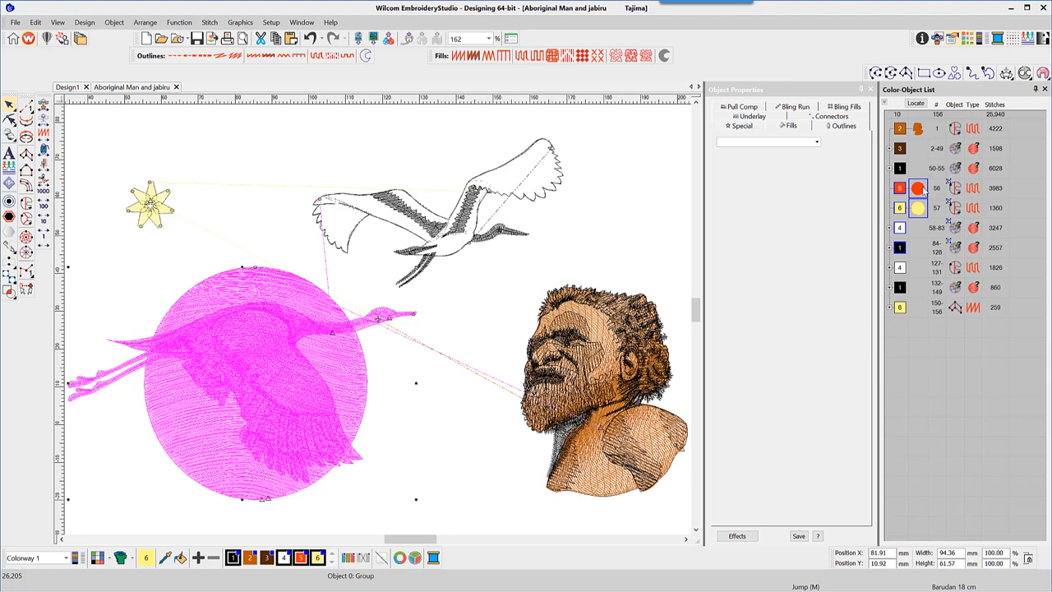
{"action": "mouse_move", "coordinate": [923, 233]}
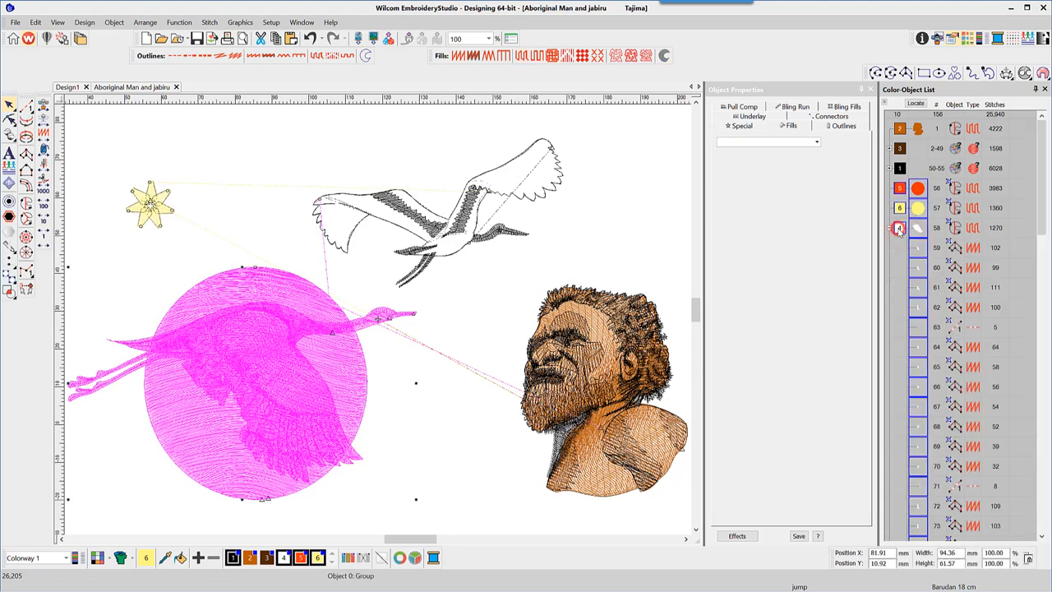
{"action": "left_click", "coordinate": [897, 227]}
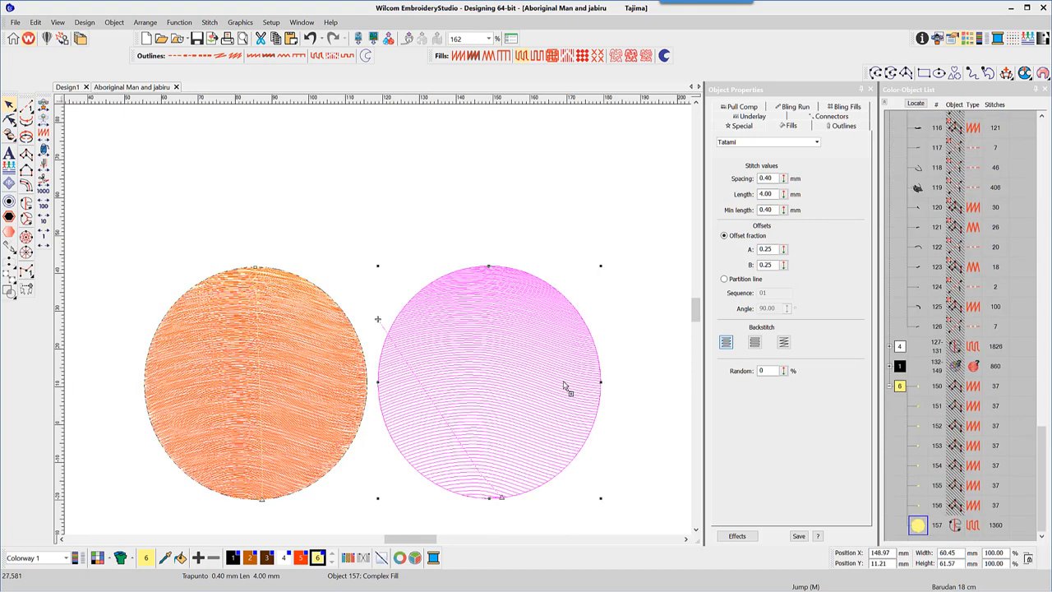
{"action": "mouse_move", "coordinate": [553, 402]}
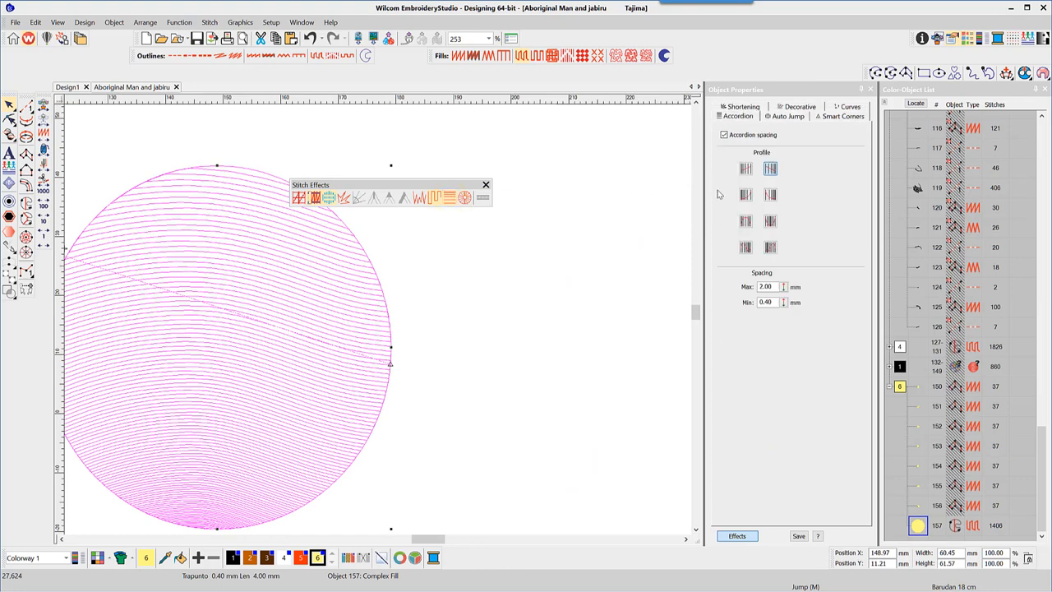
Apply a different accordion spacing profile to the pink circle.
{"action": "left_click", "coordinate": [769, 194]}
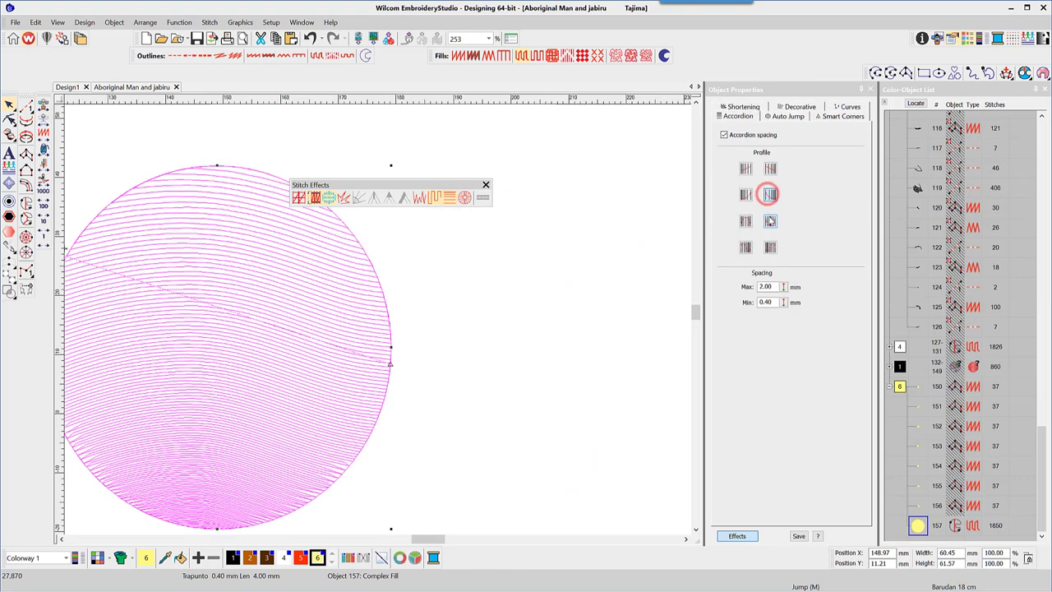
{"action": "left_click", "coordinate": [746, 220]}
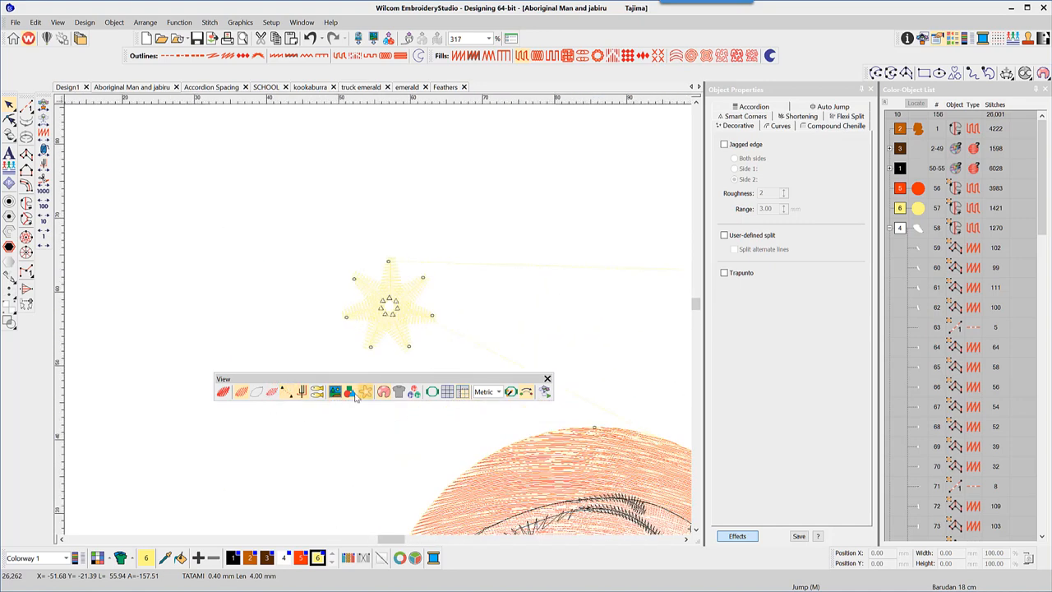
Change stitch display, join the seven star objects with J, and clear the selection.
{"action": "left_click", "coordinate": [302, 391]}
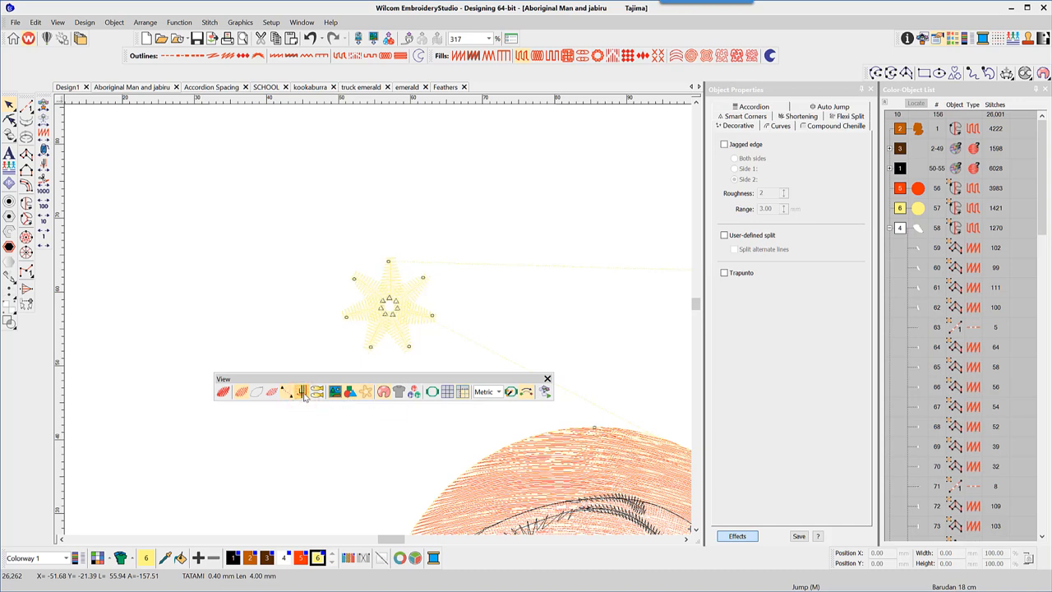
{"action": "mouse_move", "coordinate": [45, 105]}
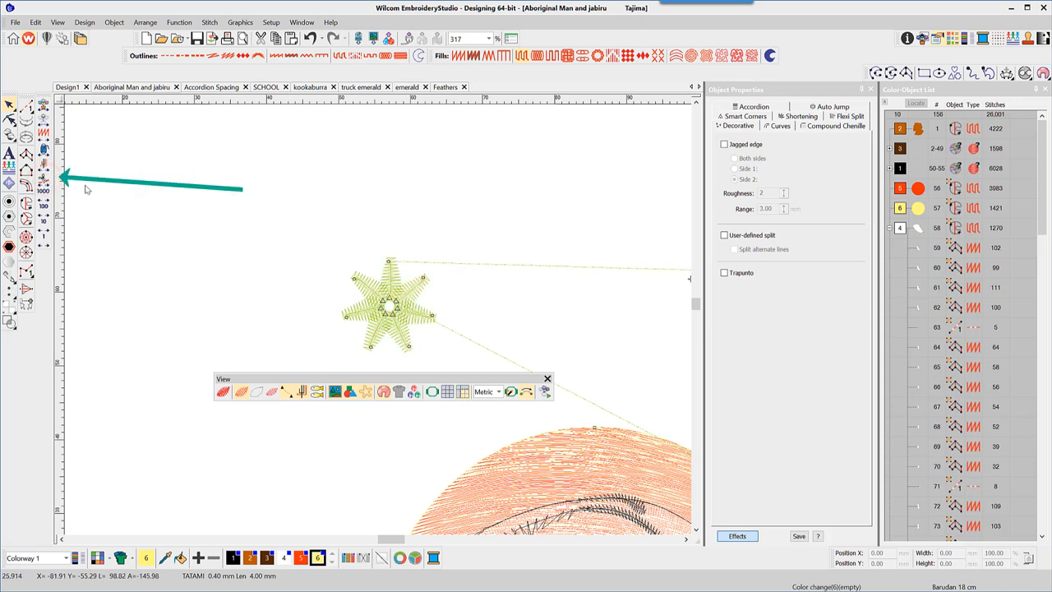
{"action": "mouse_move", "coordinate": [102, 163]}
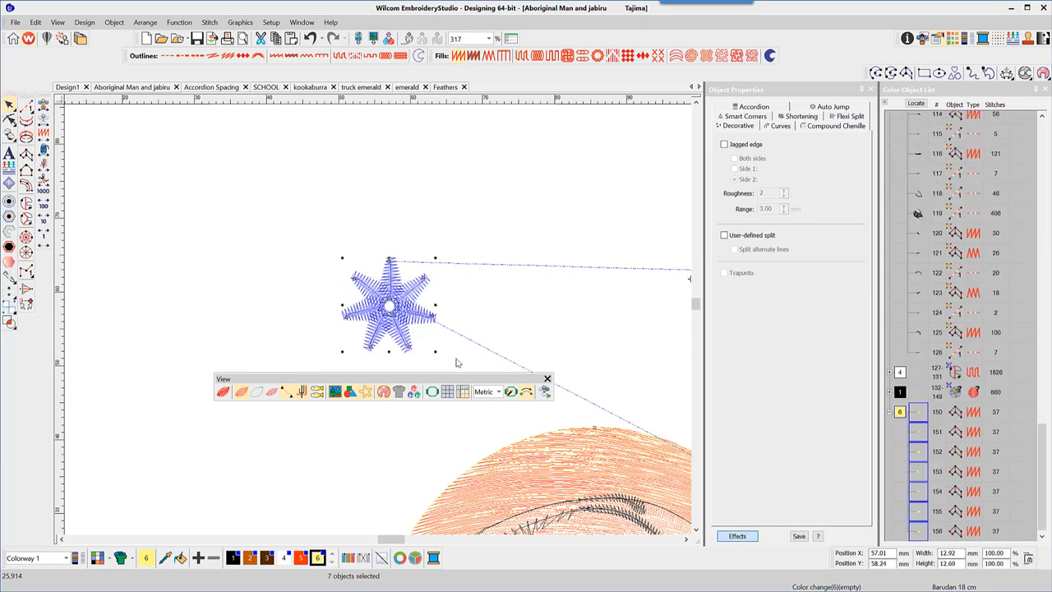
{"action": "key", "text": "j"}
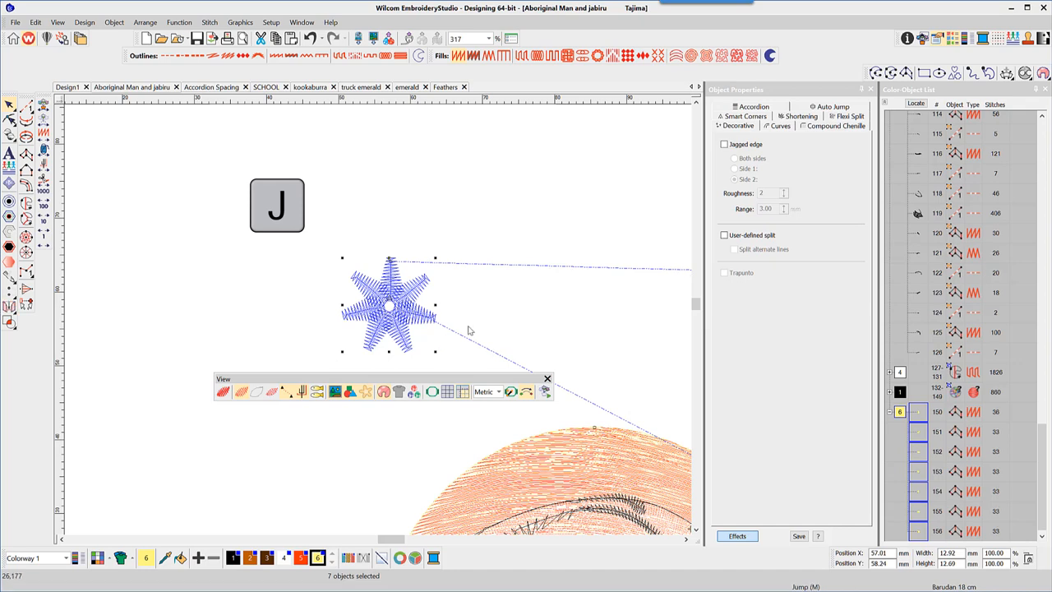
{"action": "left_click", "coordinate": [196, 199]}
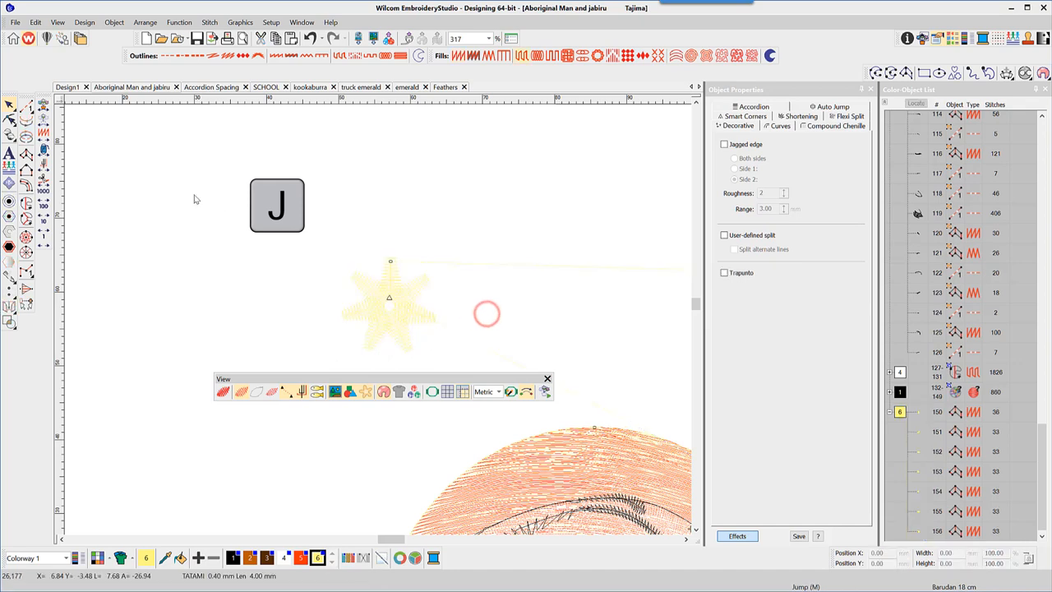
{"action": "mouse_move", "coordinate": [43, 191]}
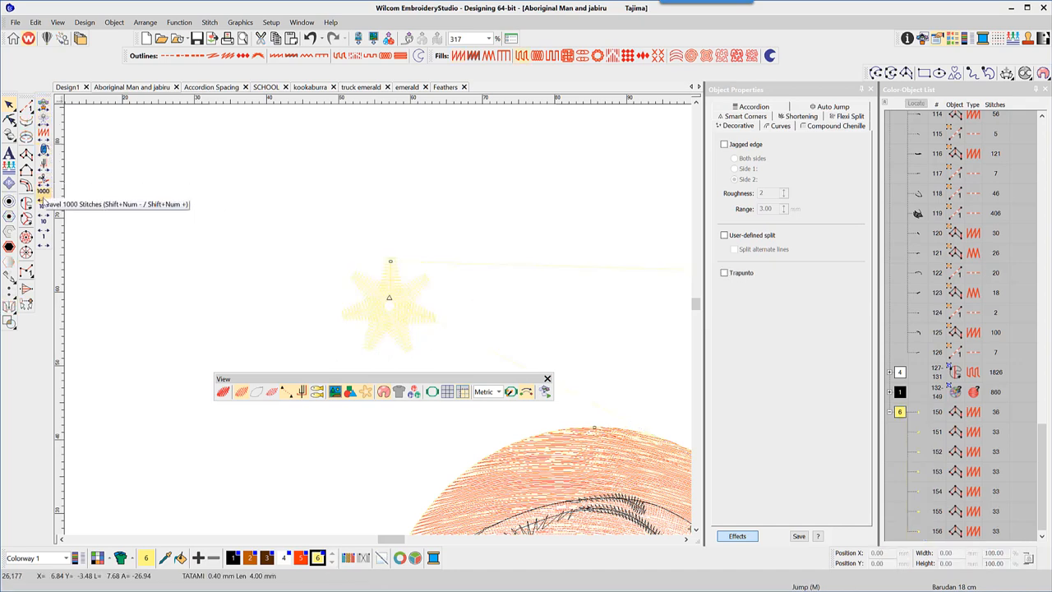